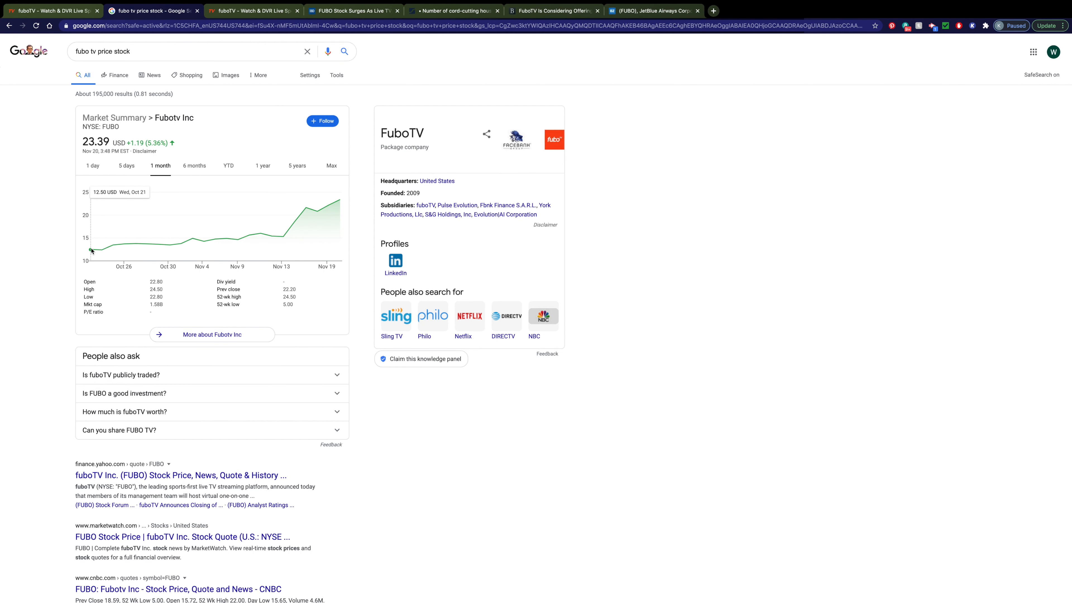
pyautogui.moveTo(95, 253)
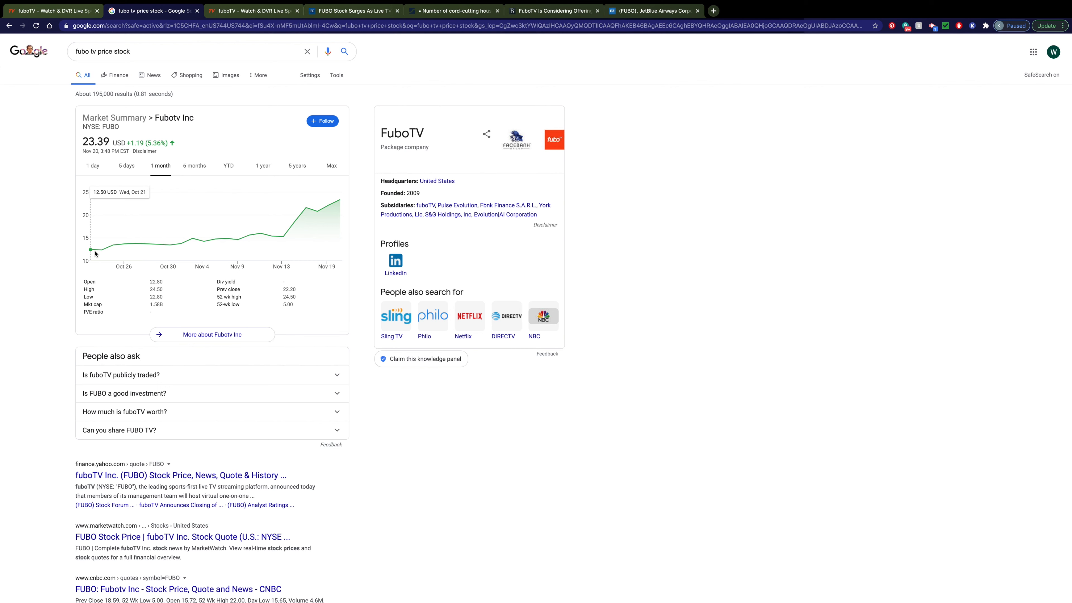
pyautogui.moveTo(131, 249)
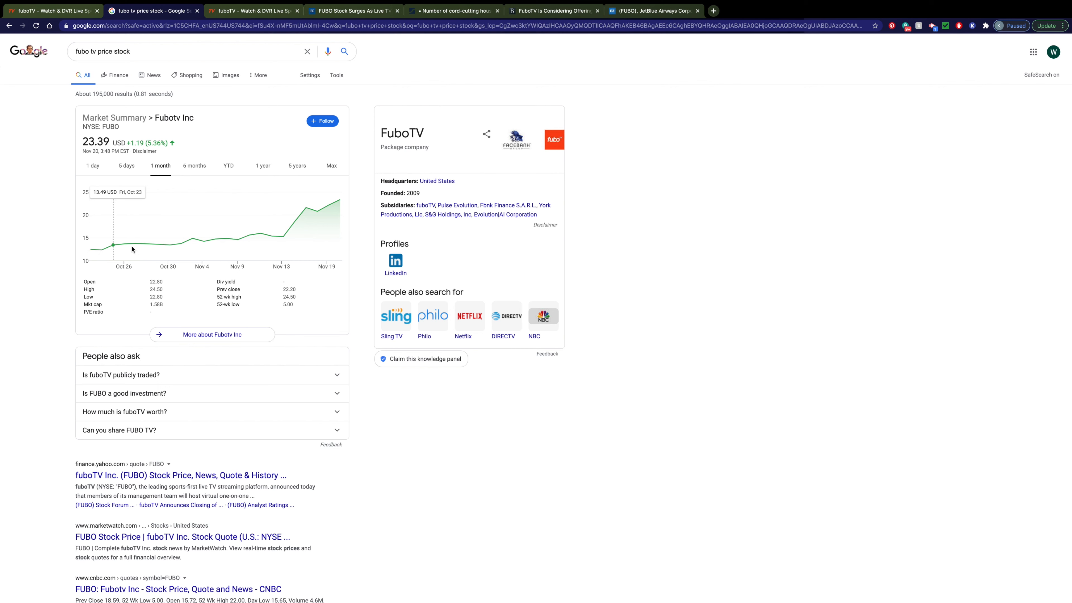
pyautogui.moveTo(283, 233)
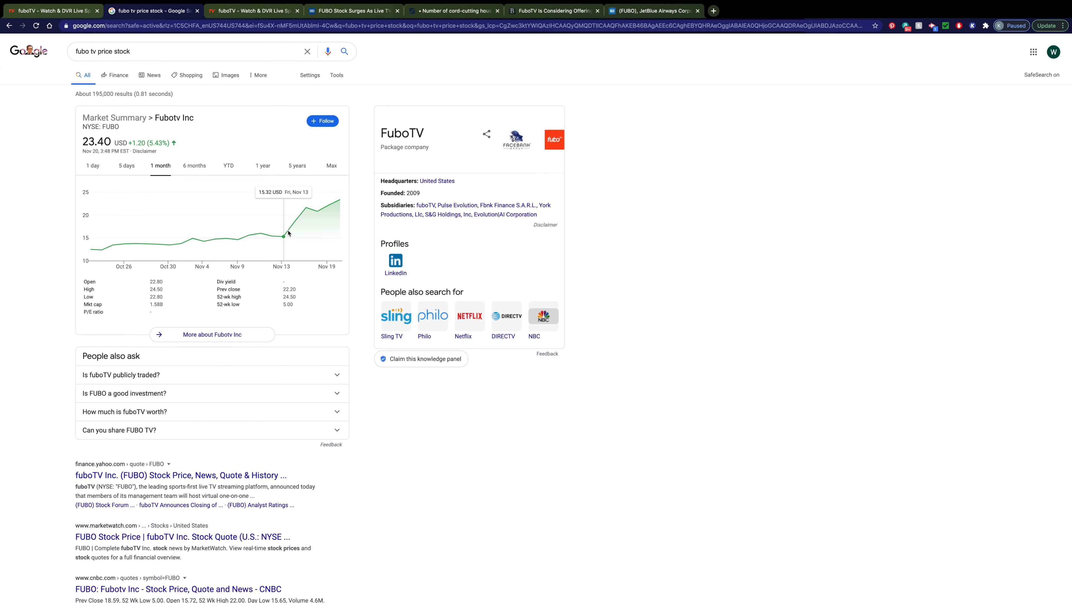
# Scroll the fubo.tv welcome page past supported devices to the FAQ, then move to the IBD article
pyautogui.click(252, 11)
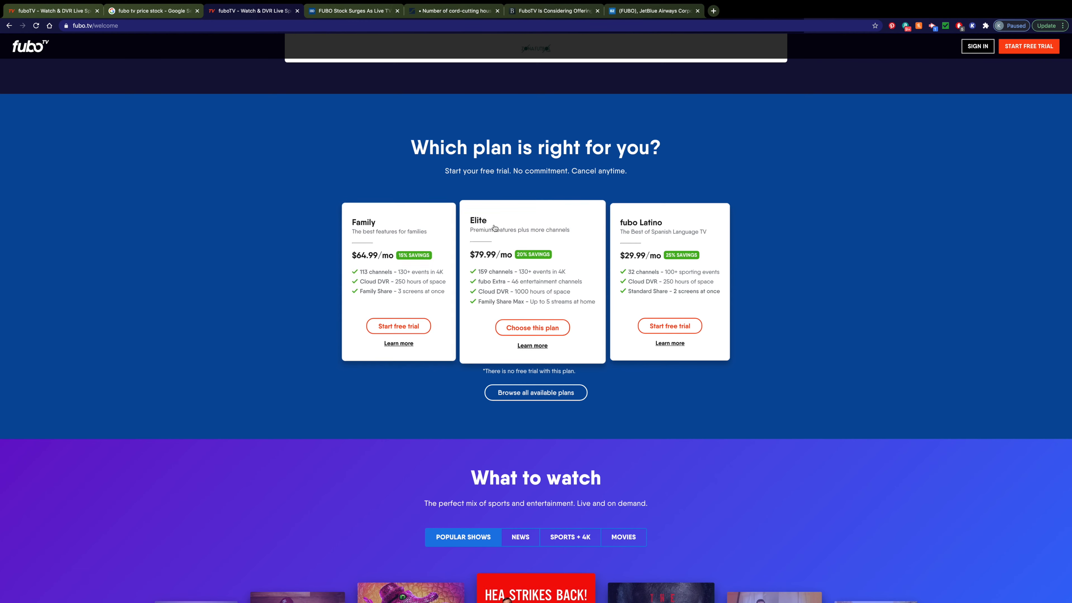
pyautogui.moveTo(757, 279)
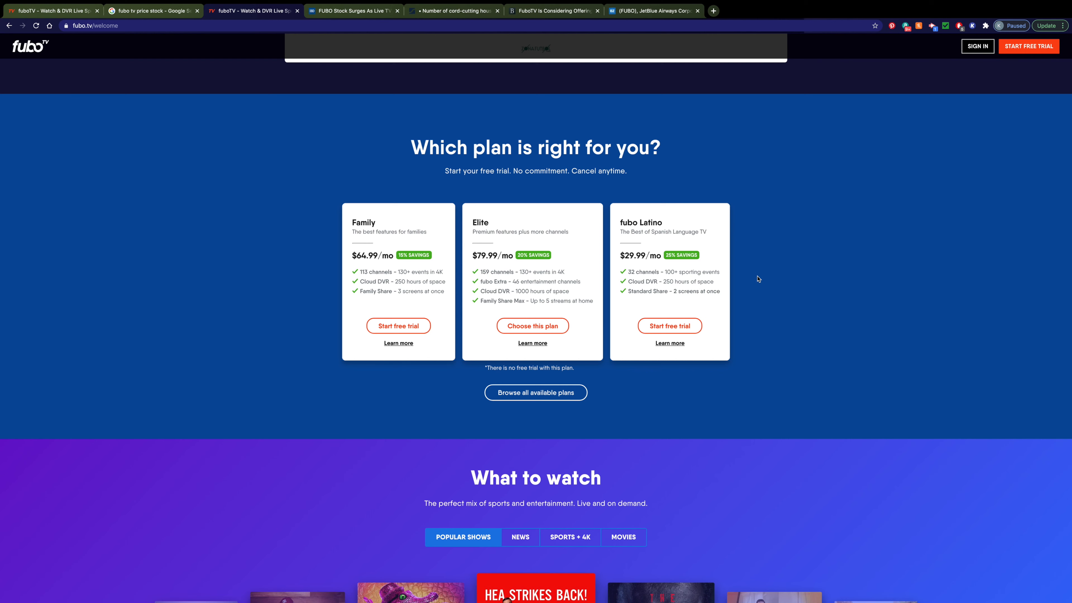
pyautogui.moveTo(260, 340)
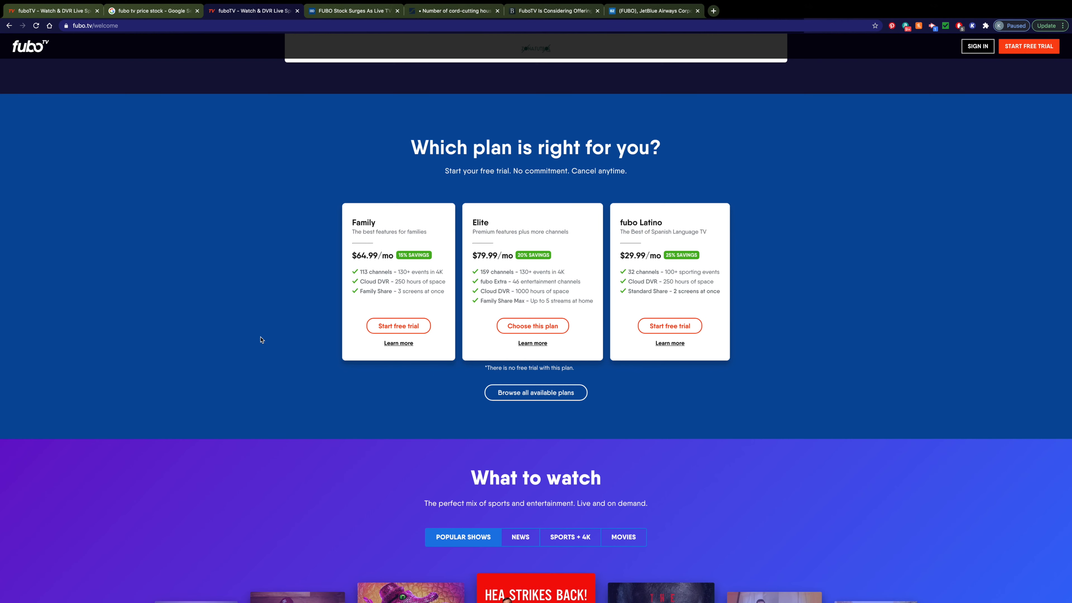
pyautogui.moveTo(278, 359)
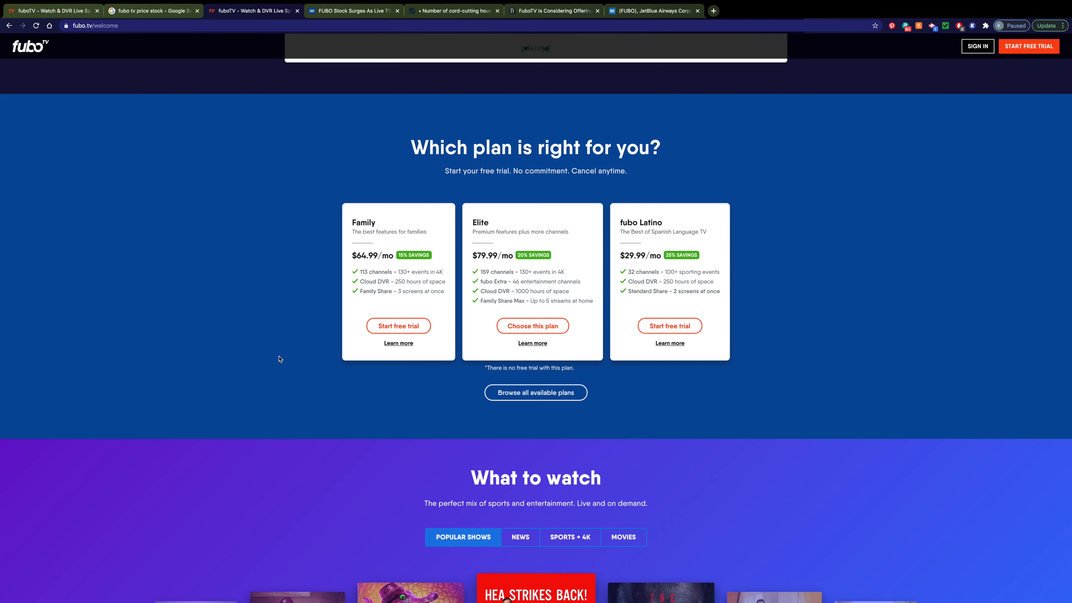
pyautogui.moveTo(851, 220)
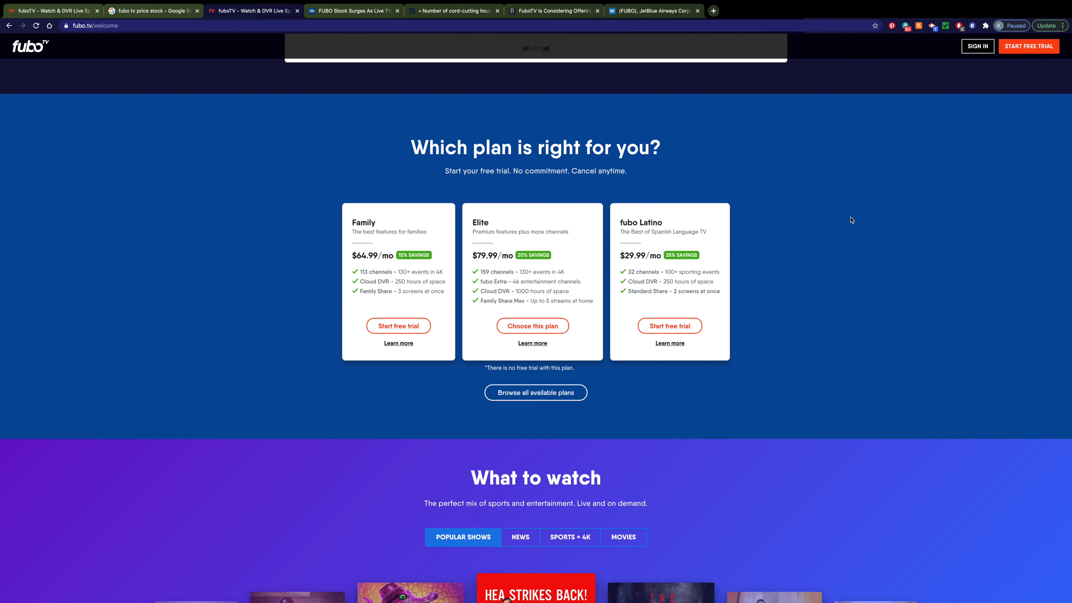
pyautogui.scroll(-3)
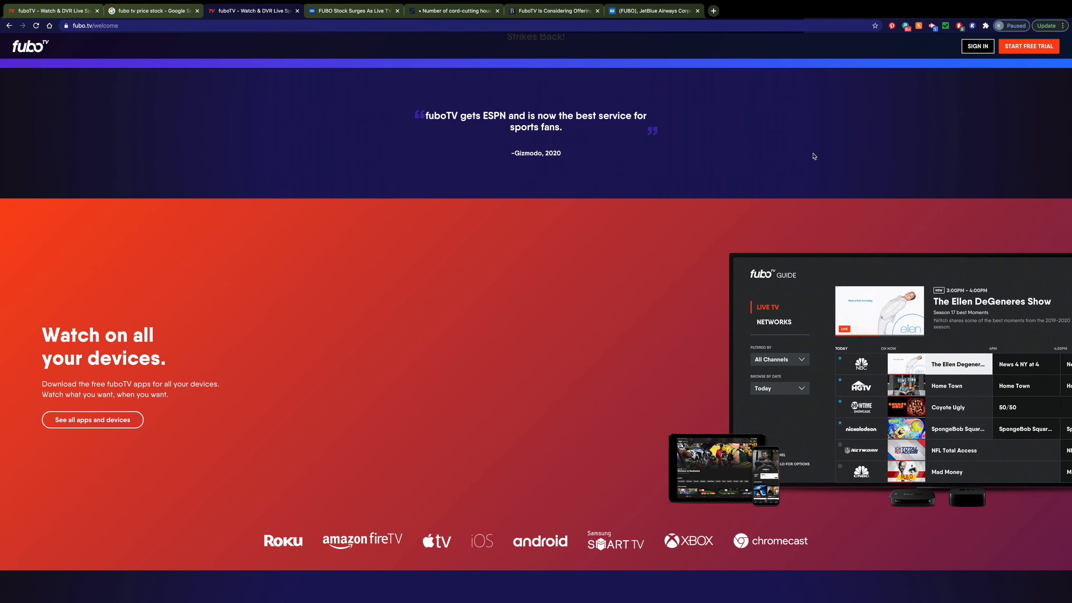
pyautogui.moveTo(579, 397)
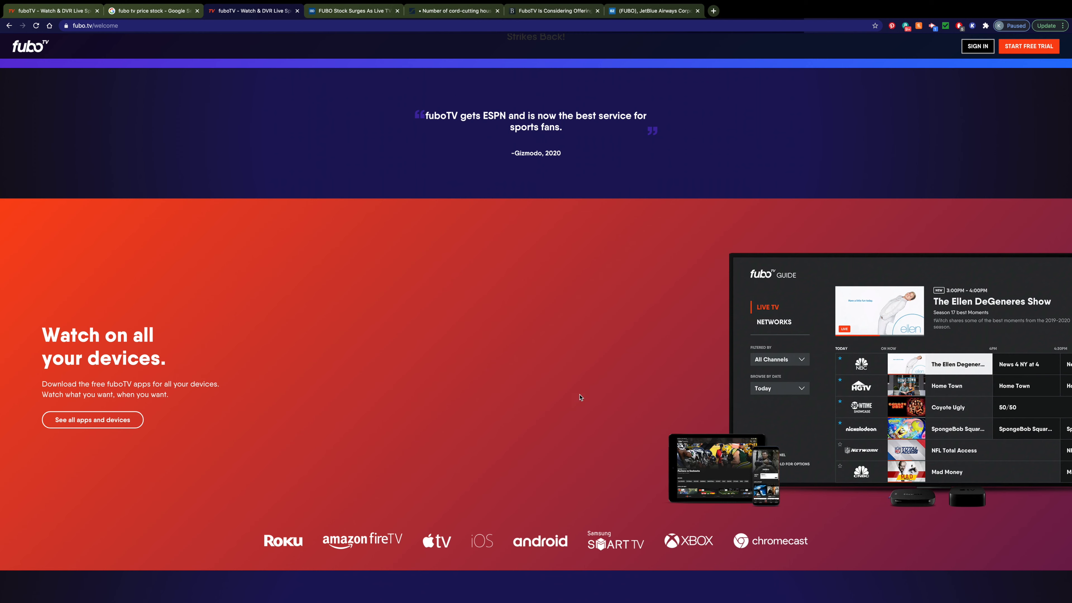
pyautogui.moveTo(463, 524)
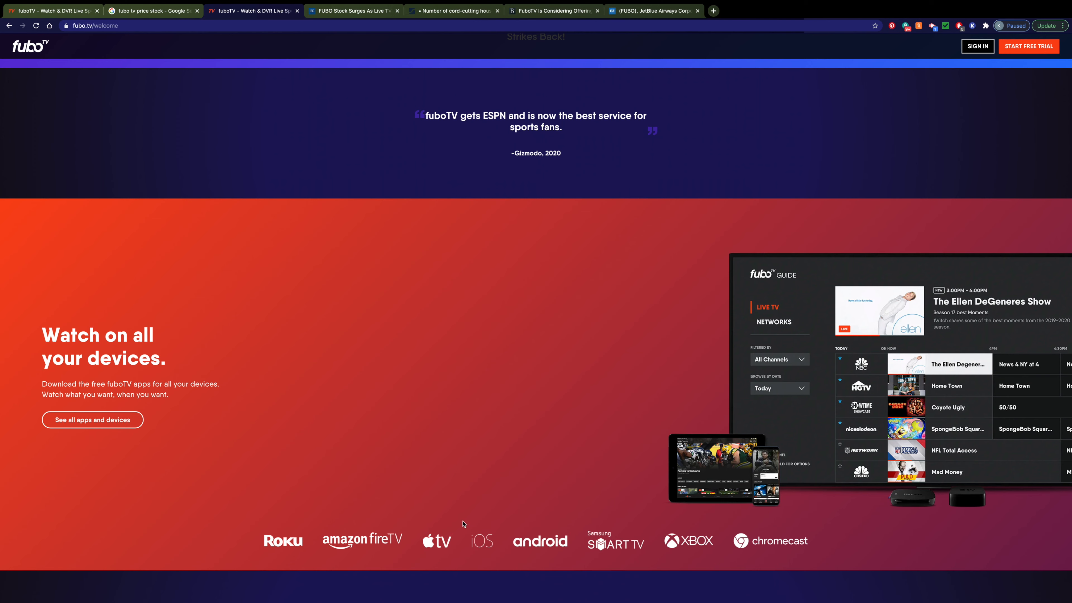
pyautogui.moveTo(559, 532)
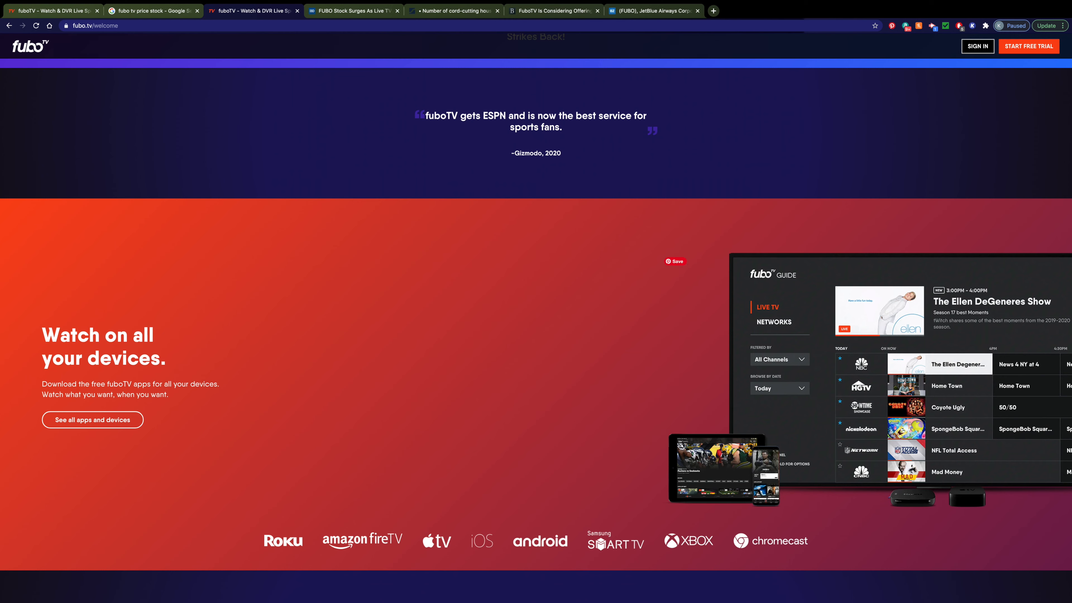
pyautogui.scroll(-3)
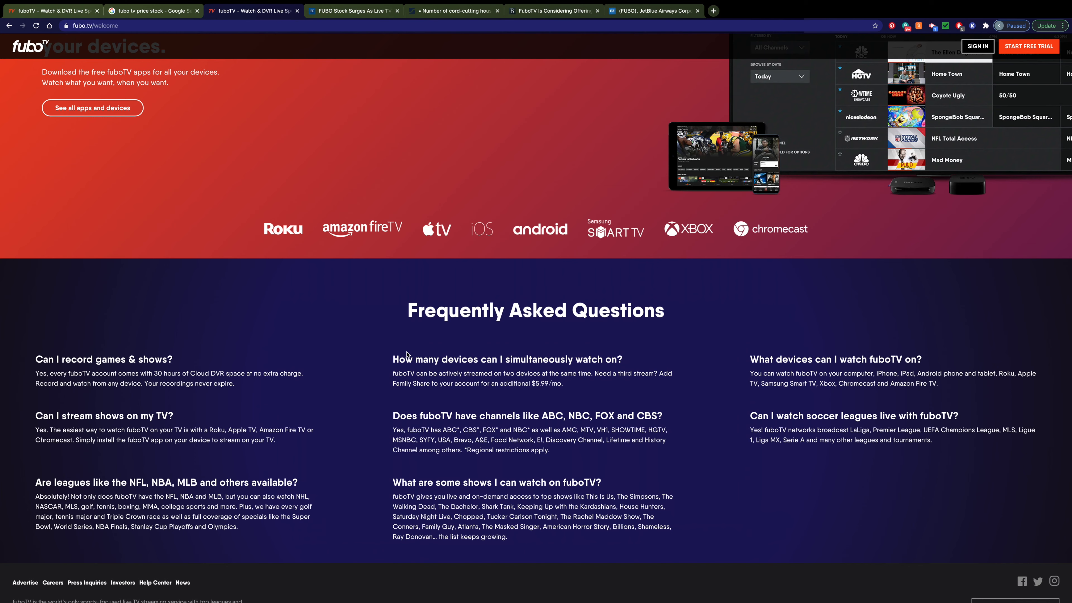
pyautogui.moveTo(82, 487)
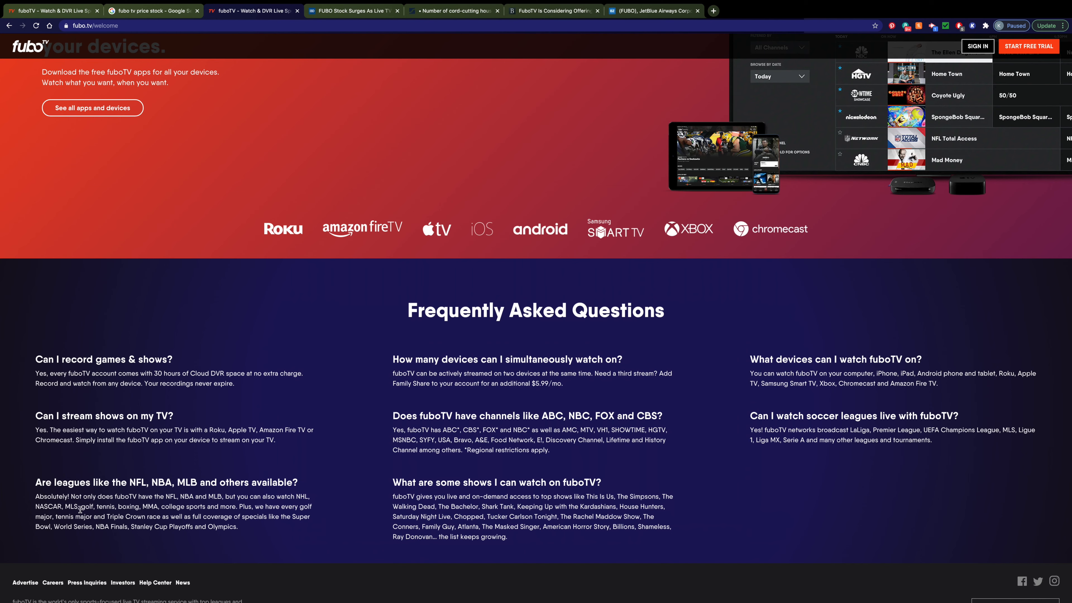
pyautogui.click(354, 10)
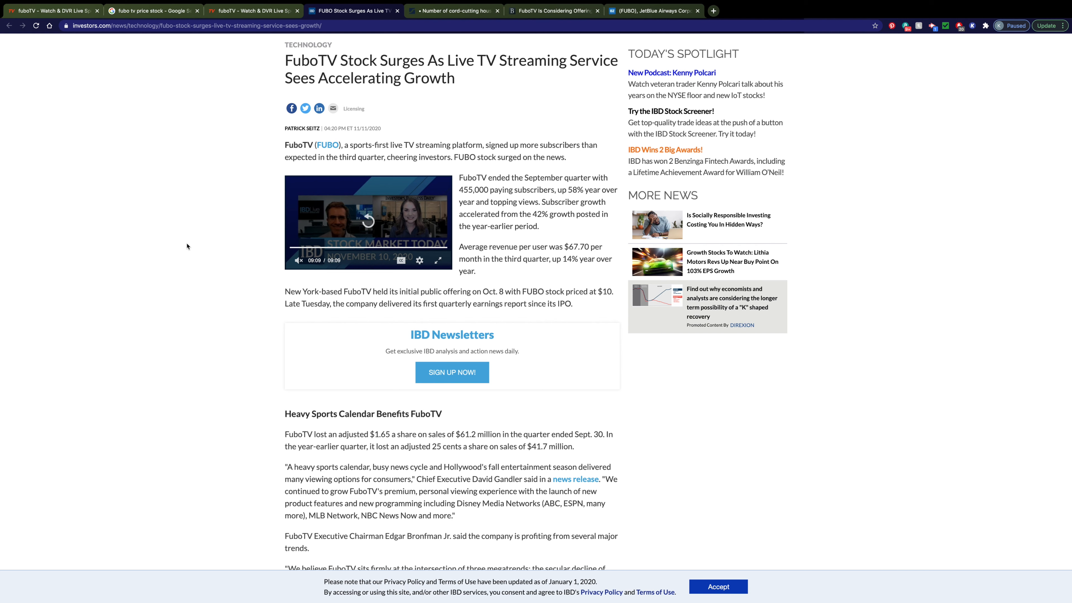
pyautogui.moveTo(504, 194)
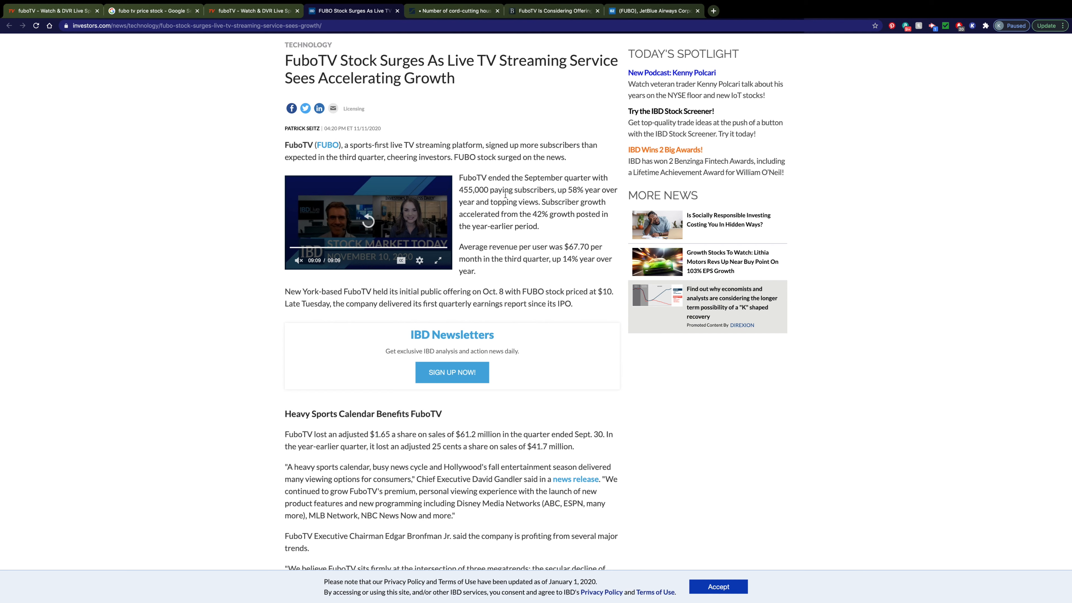
pyautogui.moveTo(520, 207)
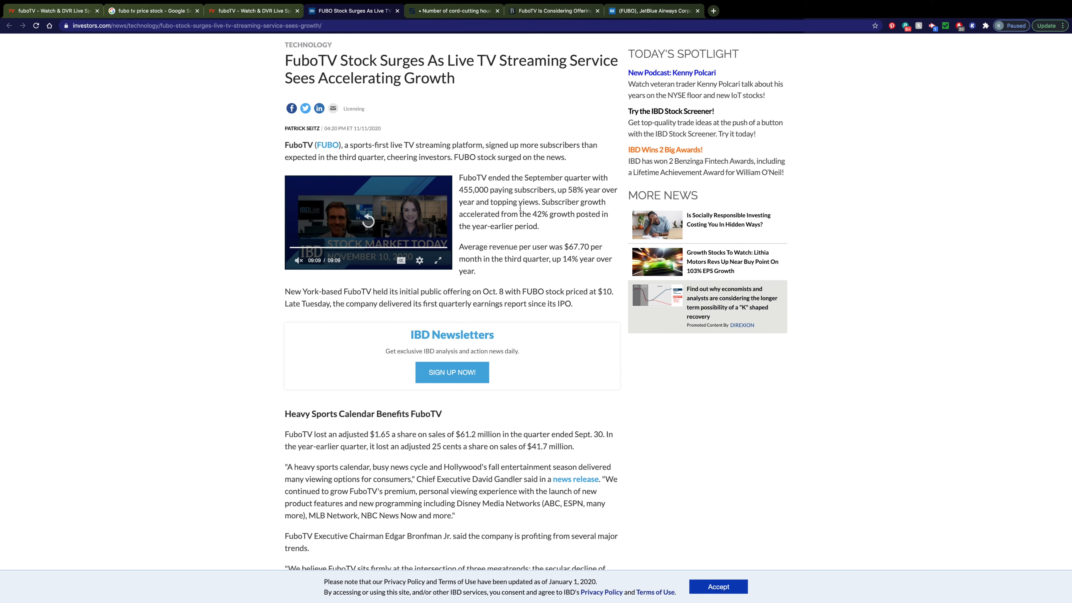
pyautogui.moveTo(581, 288)
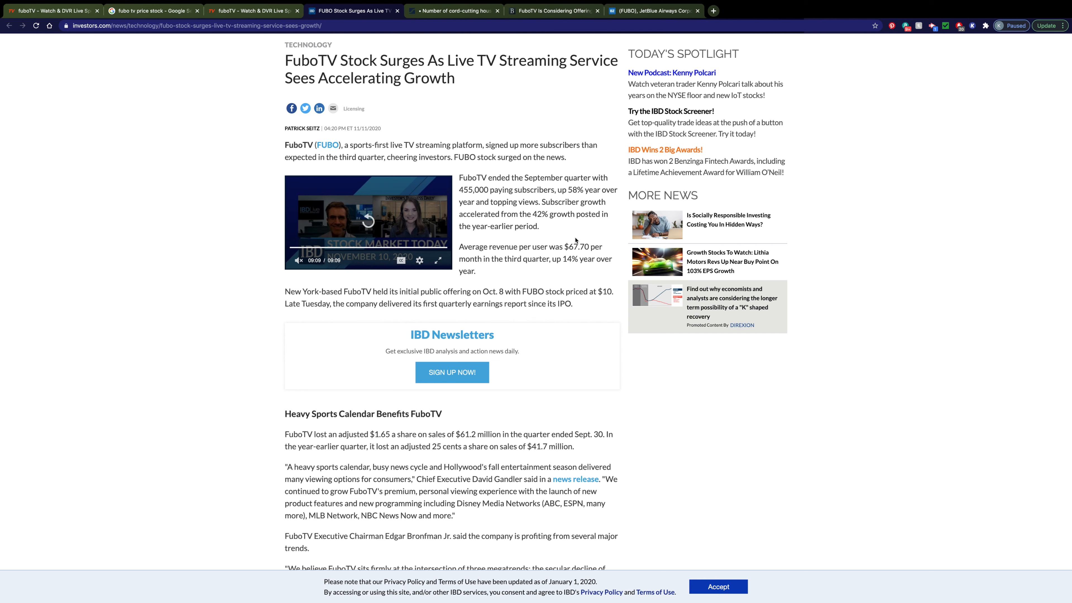
# Scroll the IBD article to the FUBO Stock Rockets section with the 30% jump to 20.35
pyautogui.scroll(-3)
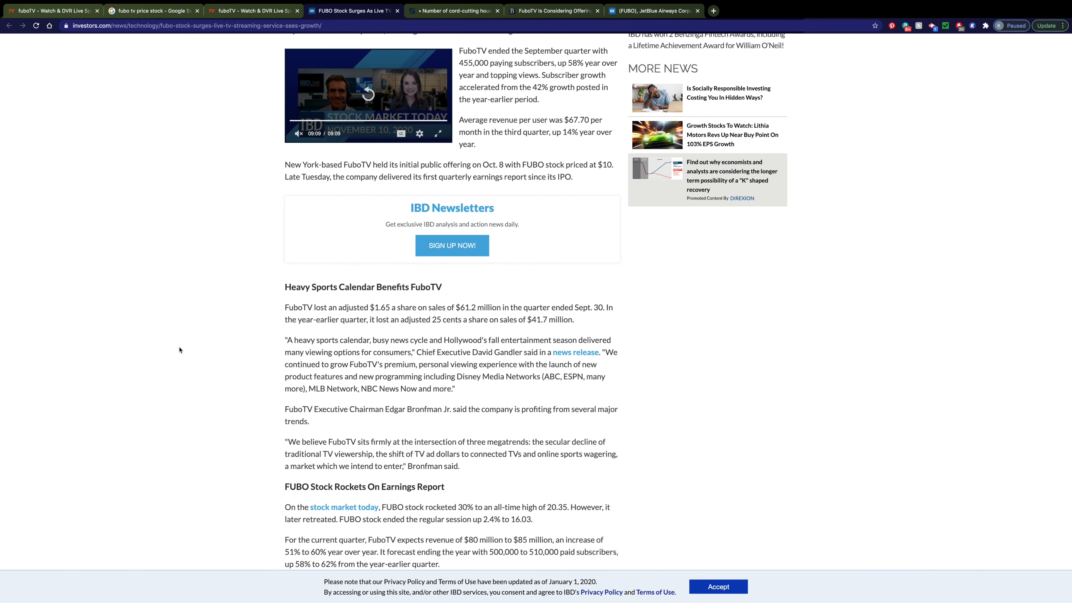
pyautogui.moveTo(189, 390)
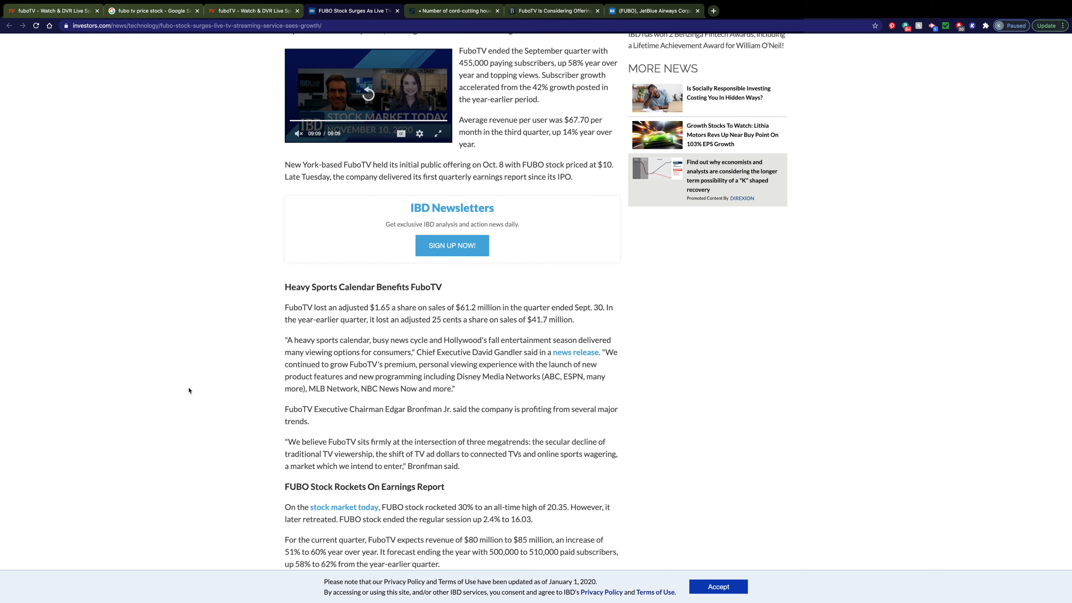
pyautogui.moveTo(213, 302)
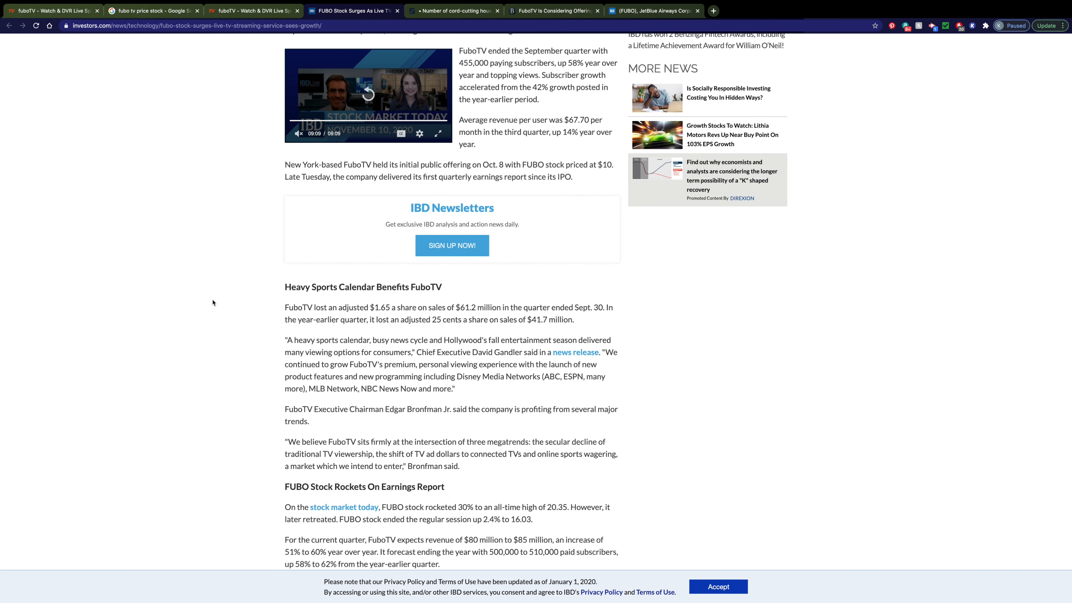
# Review the raised FUBO price targets, then move to the Statista cord-cutting households page
pyautogui.scroll(-3)
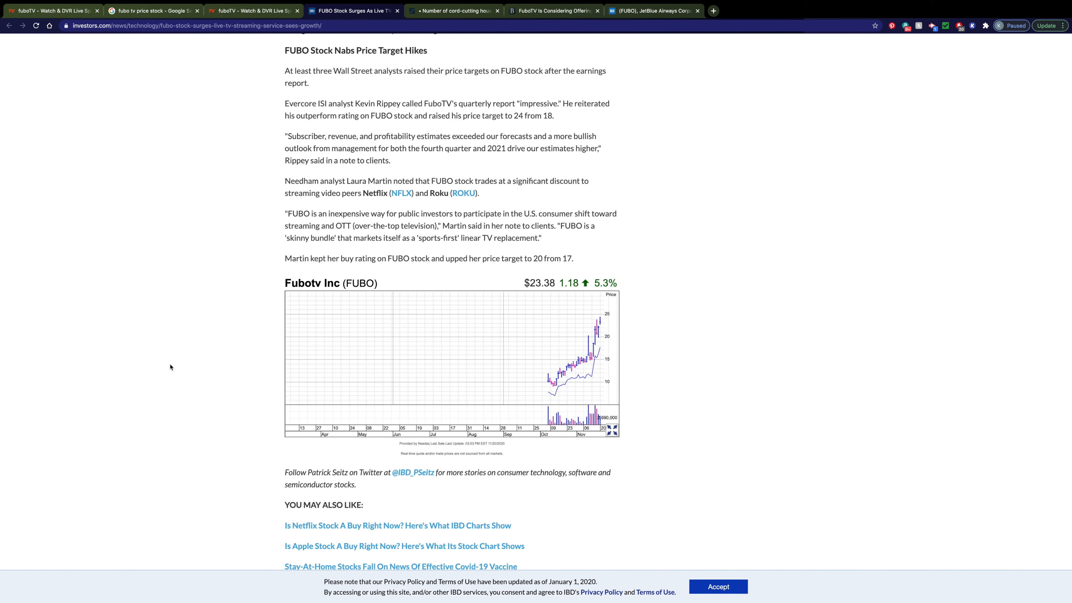
pyautogui.moveTo(475, 98)
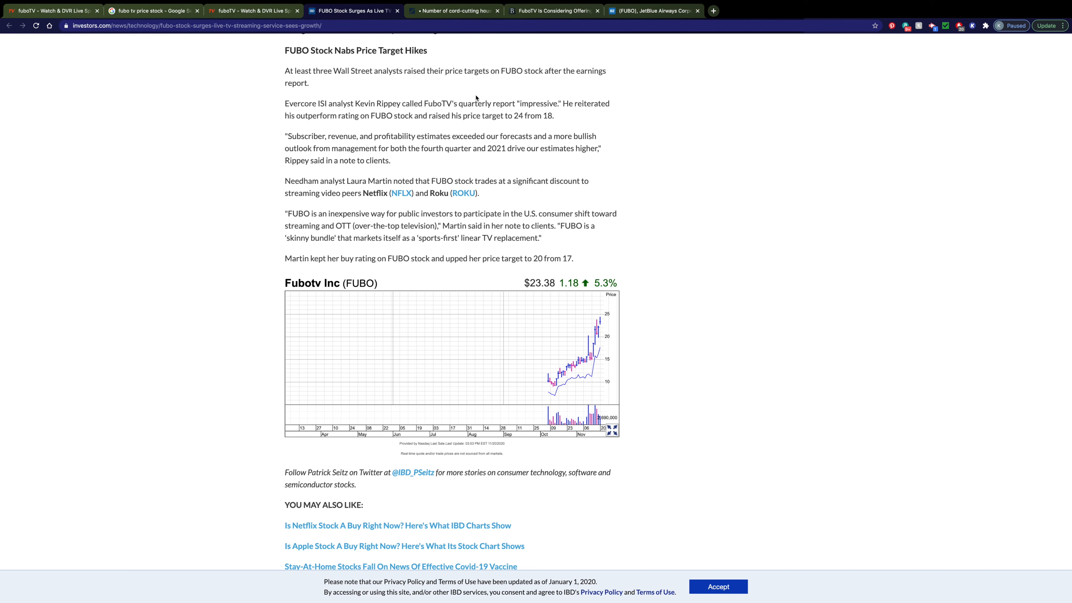
pyautogui.moveTo(112, 127)
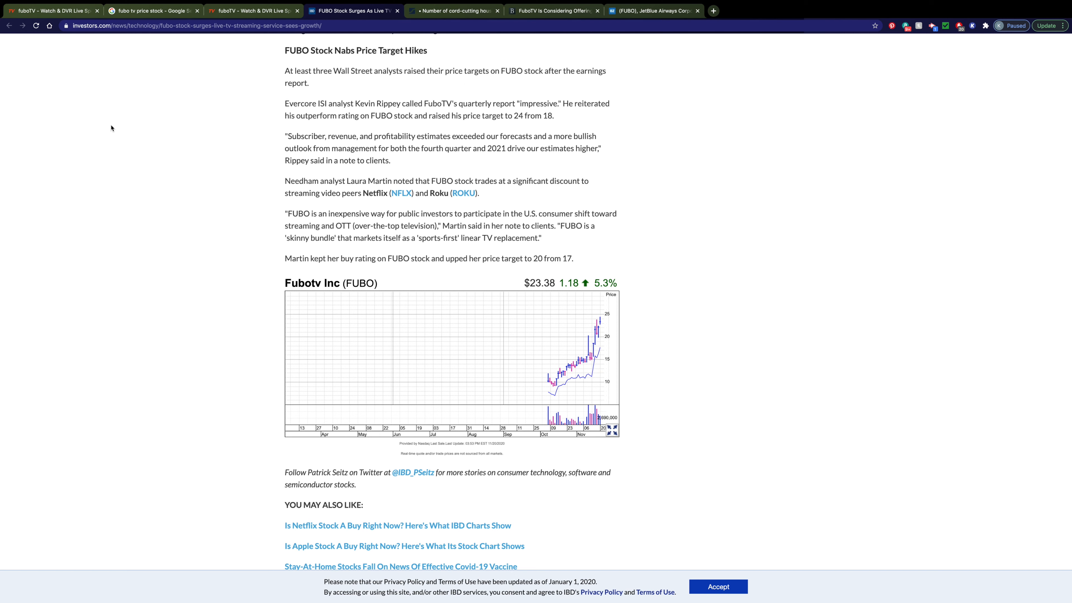
pyautogui.moveTo(691, 136)
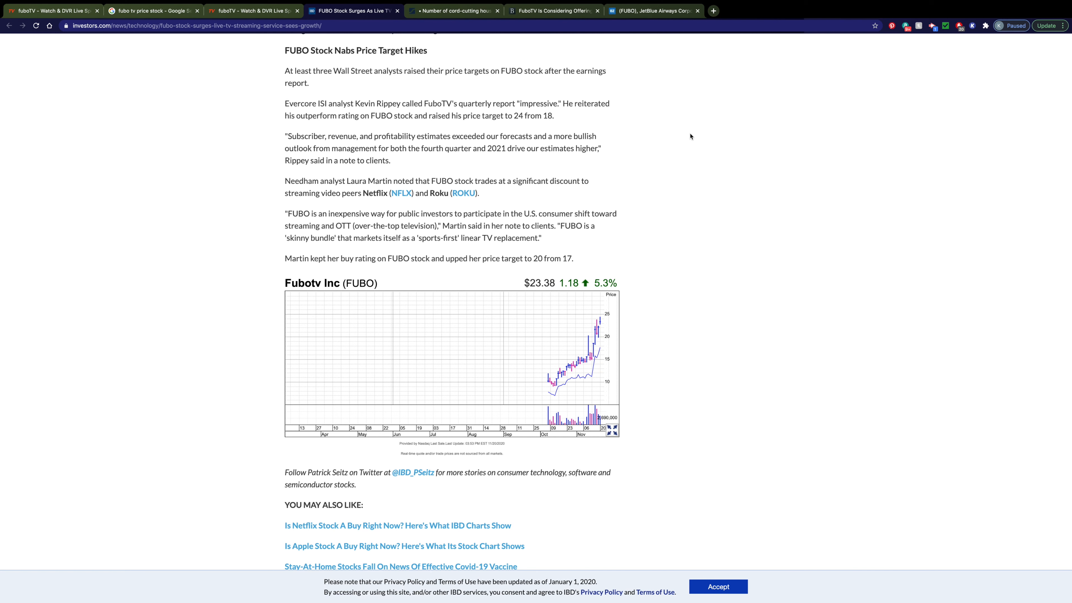
pyautogui.moveTo(622, 103)
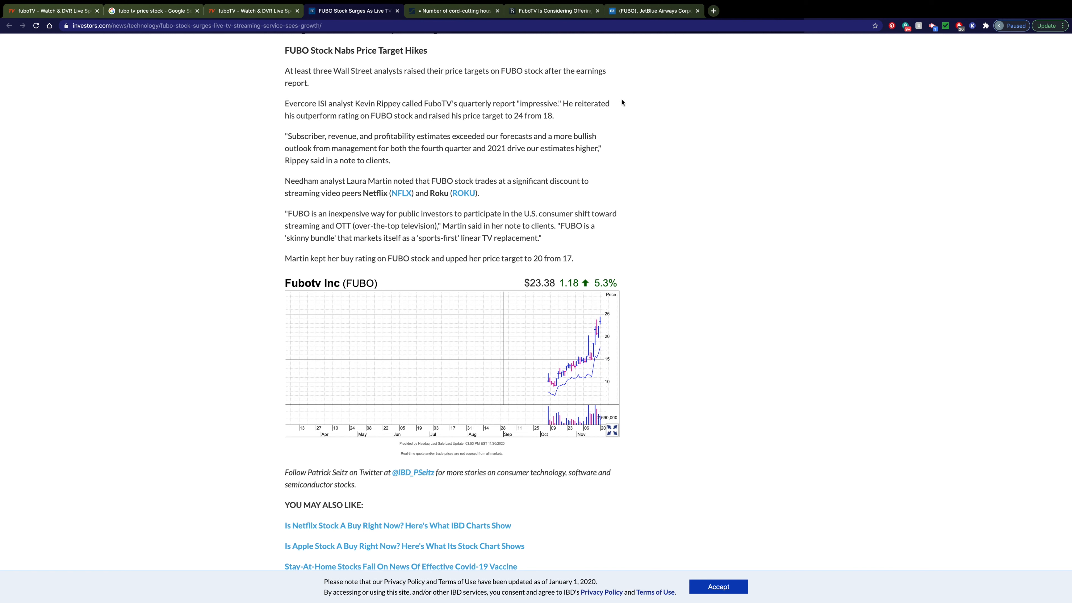
pyautogui.moveTo(313, 119)
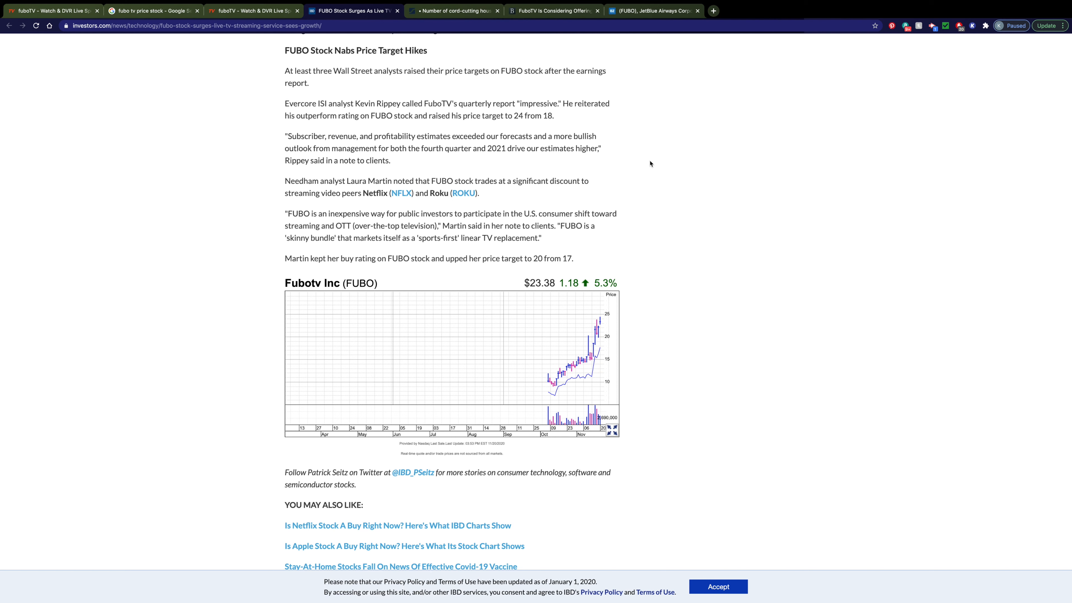
pyautogui.moveTo(382, 217)
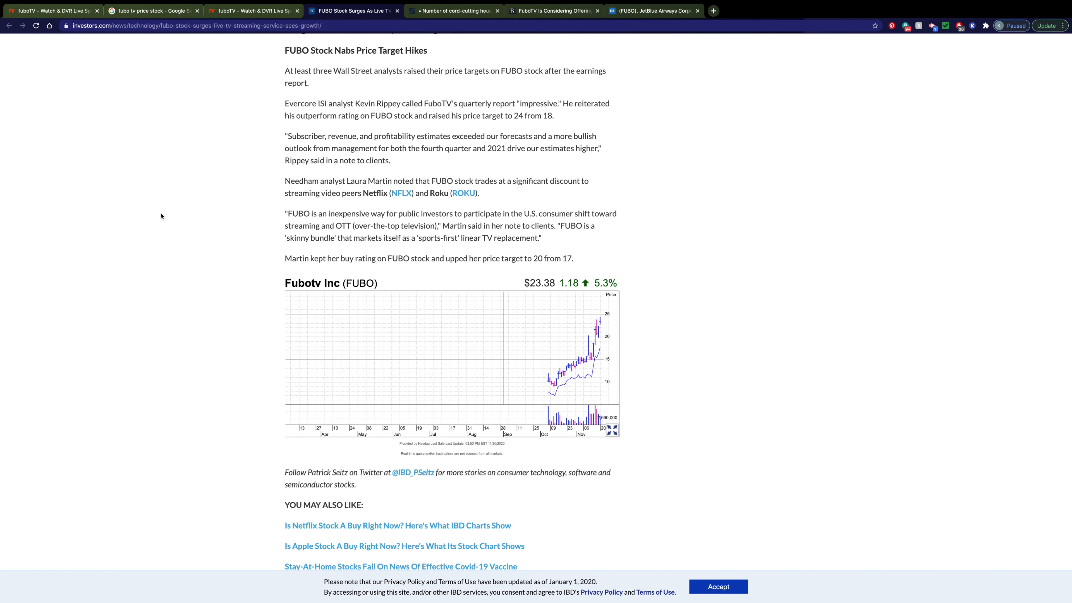
pyautogui.moveTo(498, 223)
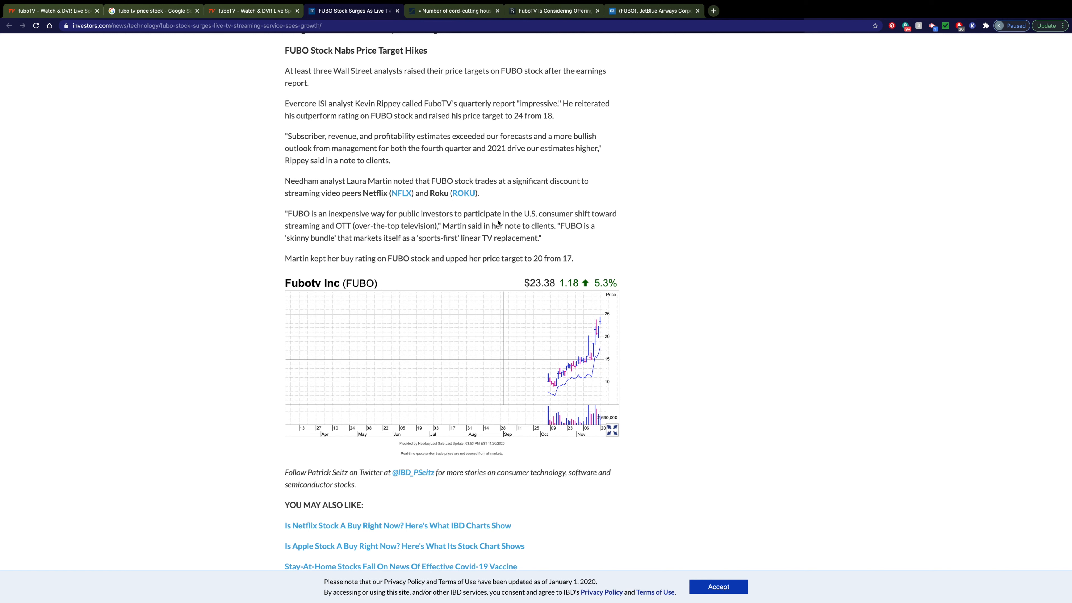
pyautogui.moveTo(162, 246)
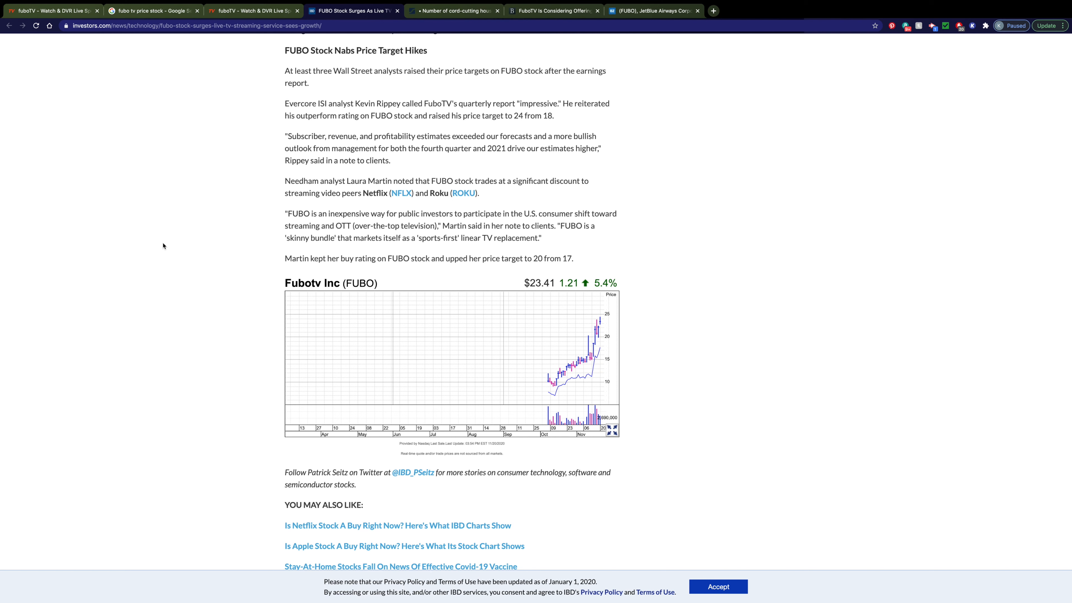
pyautogui.click(454, 10)
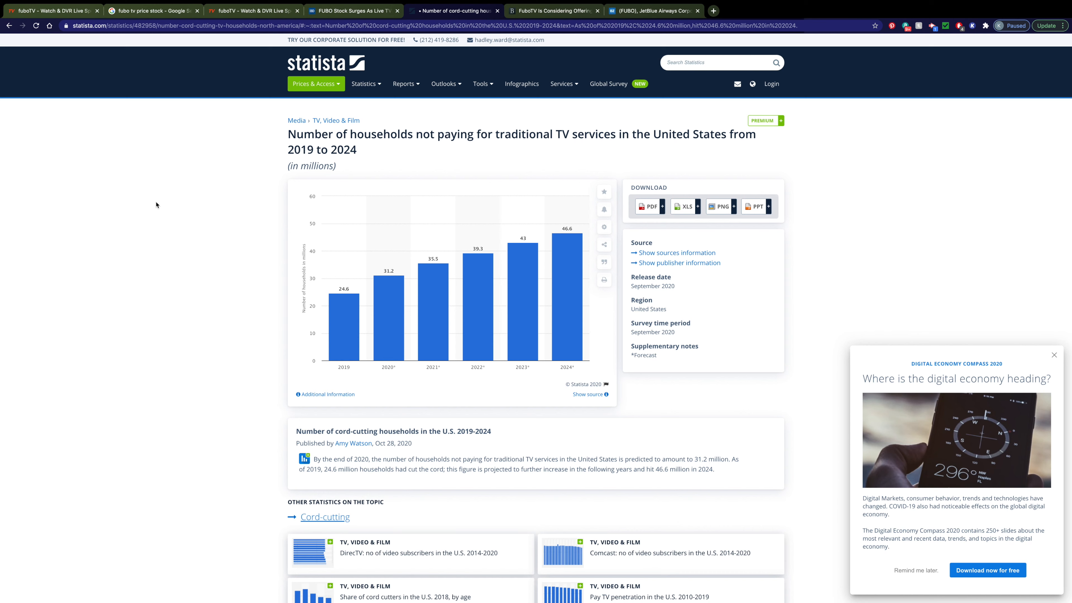
pyautogui.moveTo(567, 336)
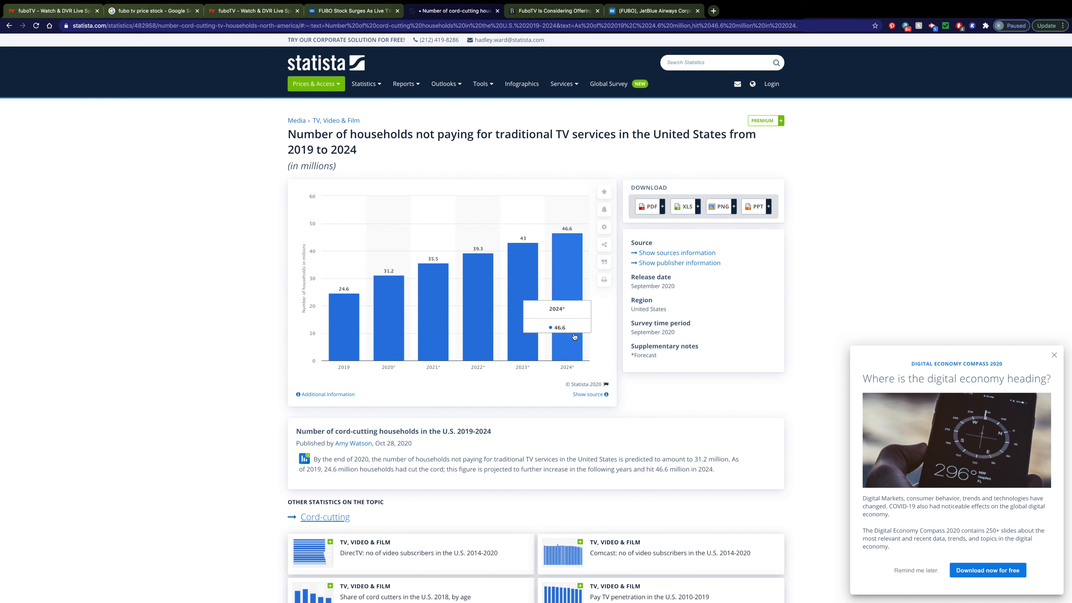
pyautogui.moveTo(390, 321)
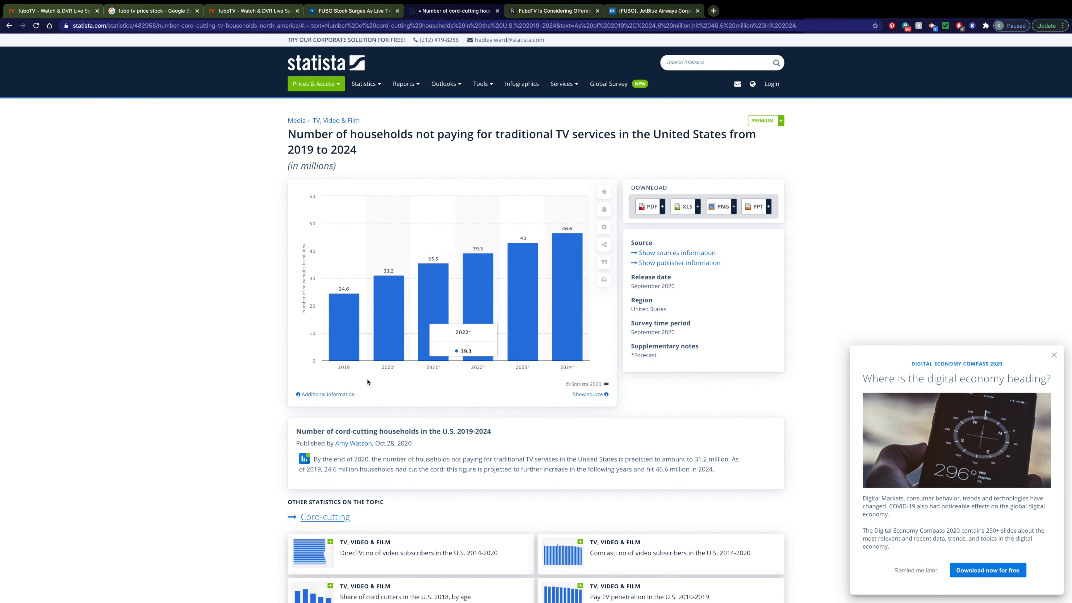
pyautogui.moveTo(523, 287)
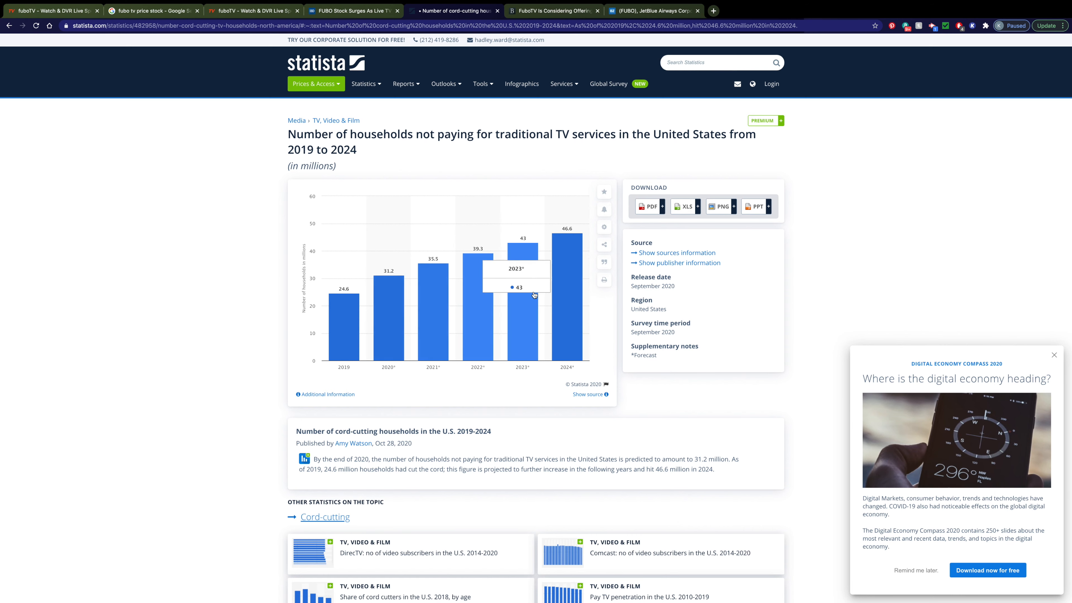
pyautogui.moveTo(558, 269)
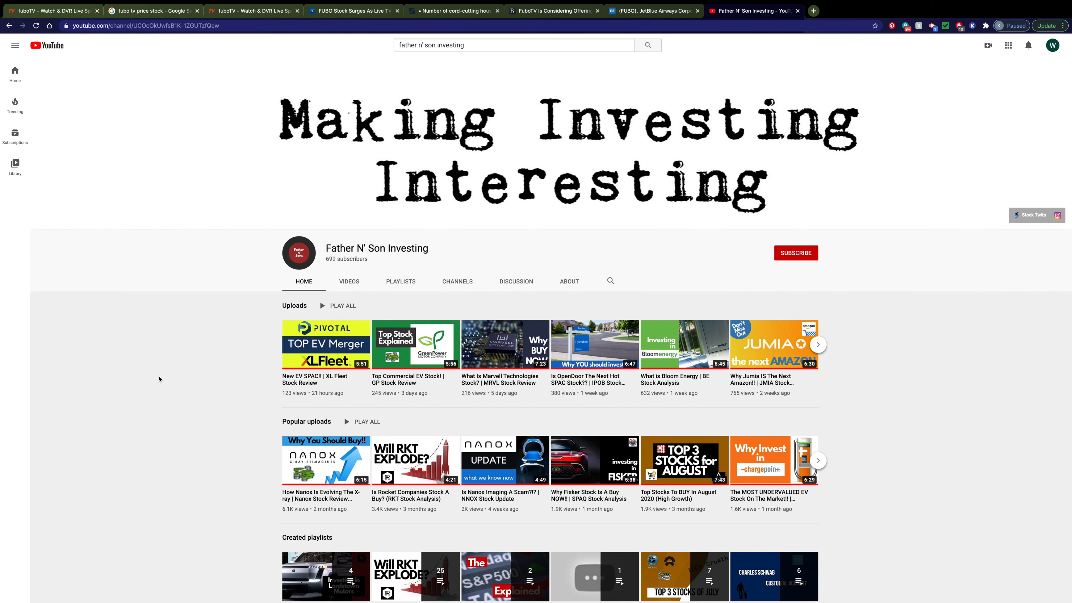
# Subscribe to Father N' Son Investing, then move to the Barron's sports betting article
pyautogui.click(795, 253)
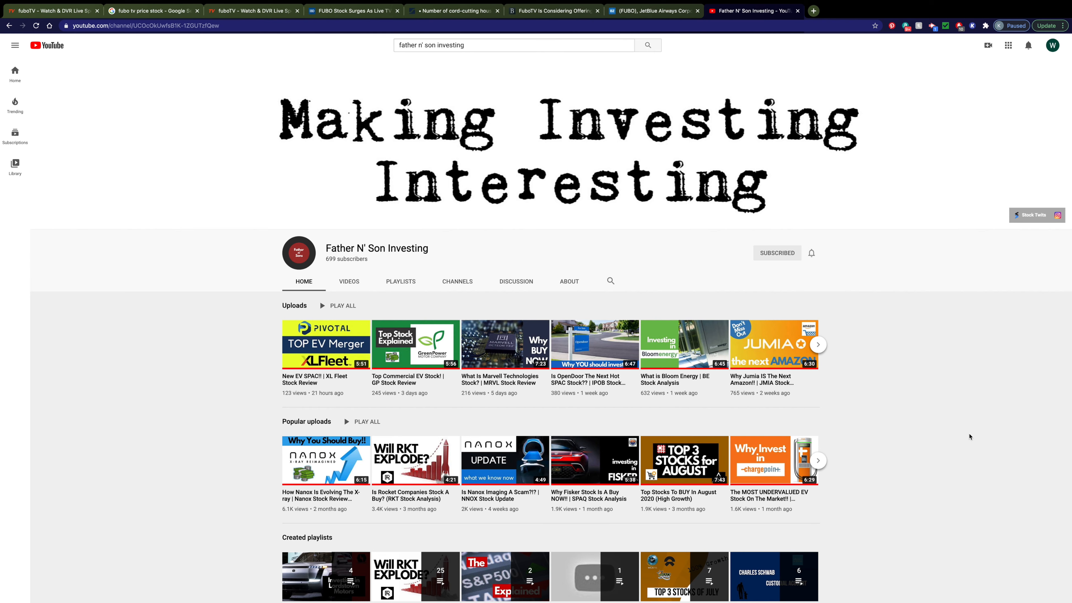
pyautogui.click(554, 12)
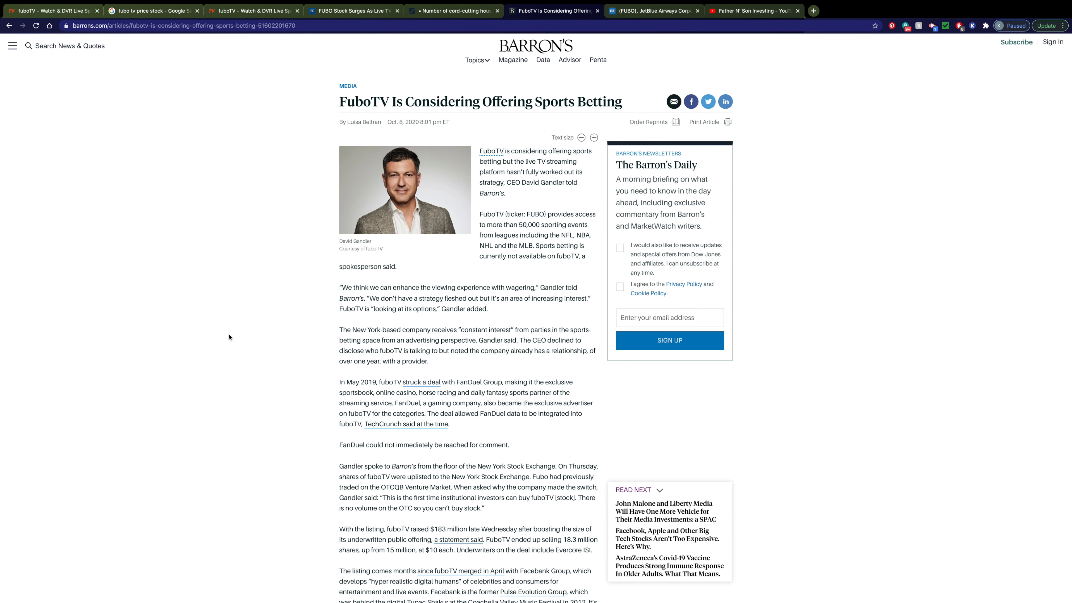
pyautogui.moveTo(226, 335)
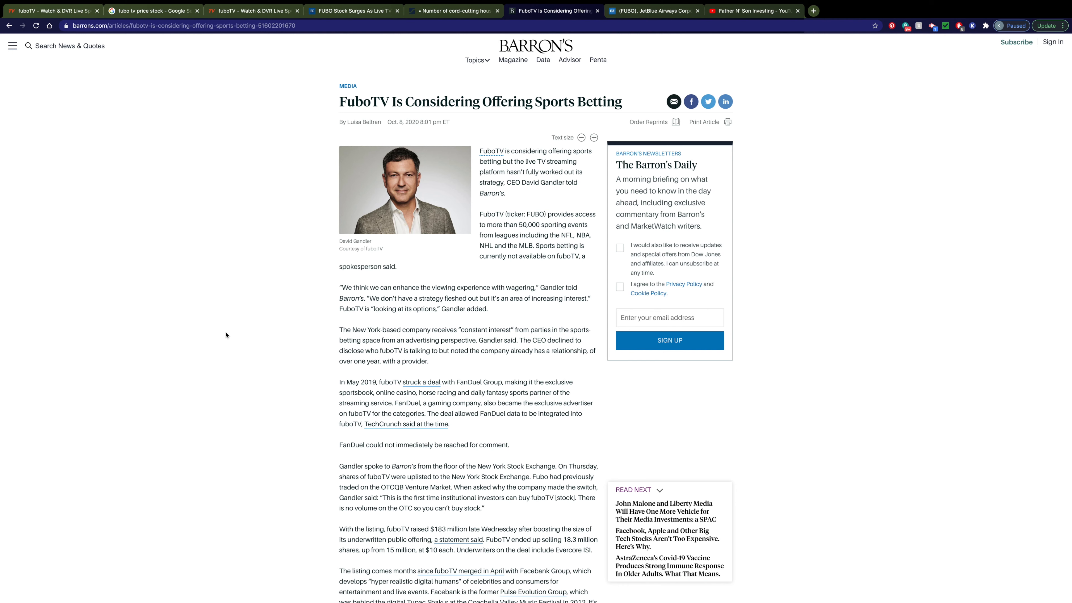
pyautogui.moveTo(298, 380)
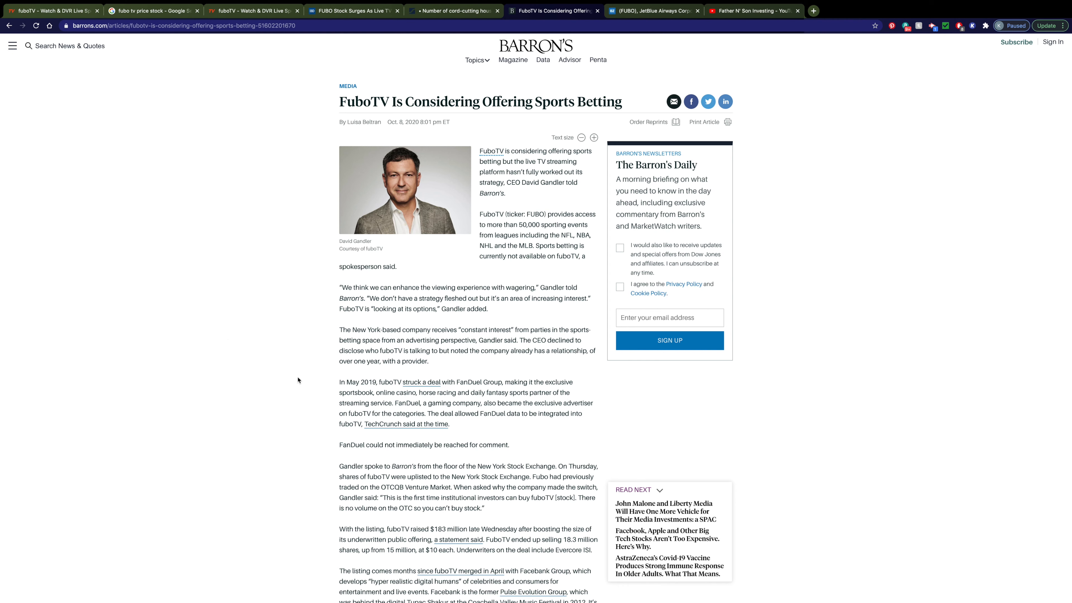
pyautogui.moveTo(432, 391)
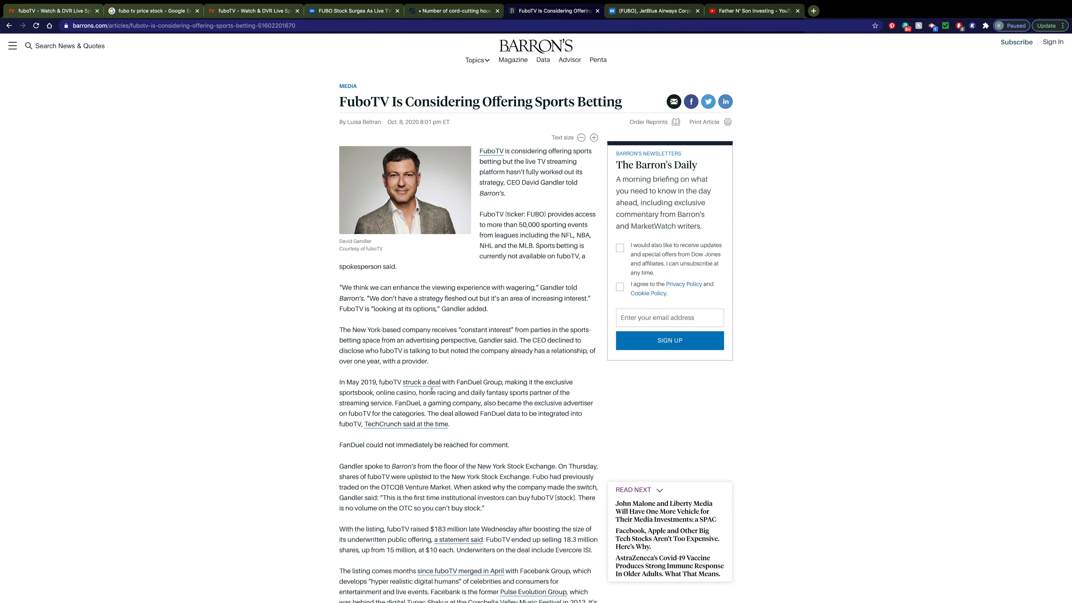
pyautogui.moveTo(203, 388)
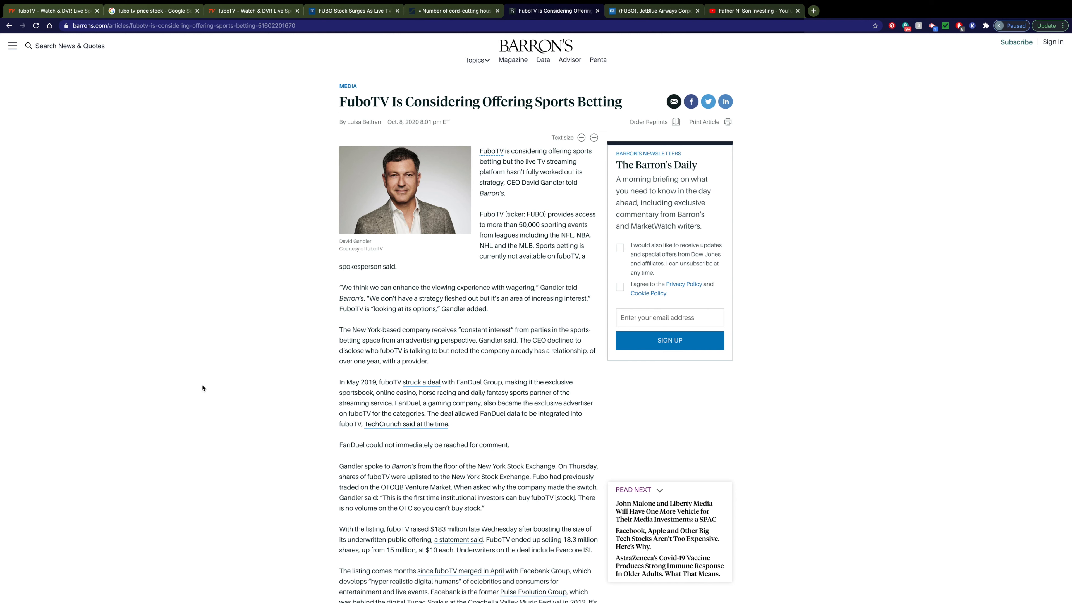
pyautogui.moveTo(485, 267)
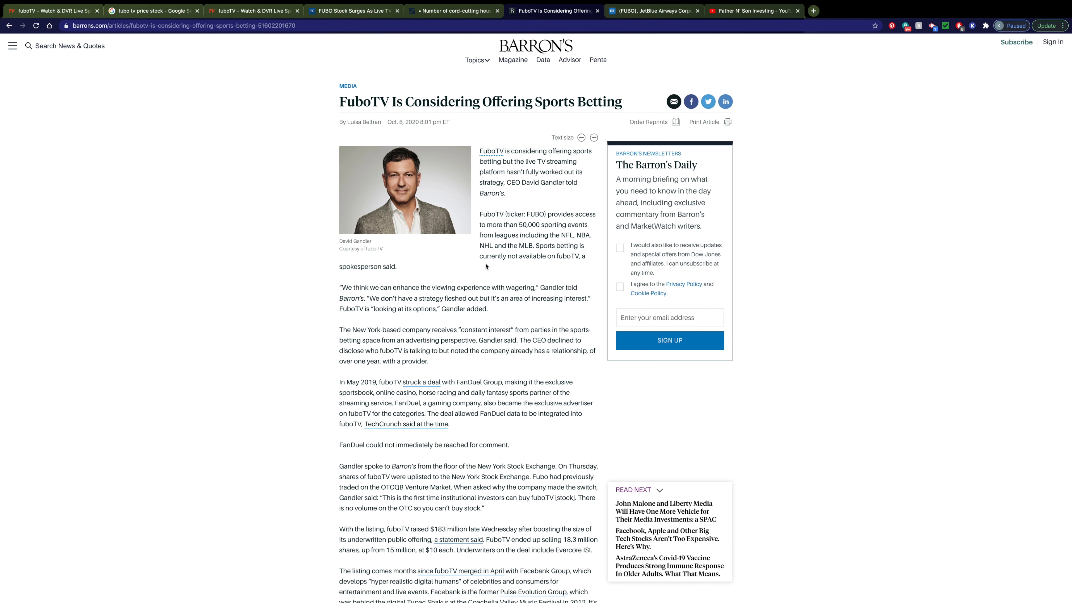
pyautogui.moveTo(386, 286)
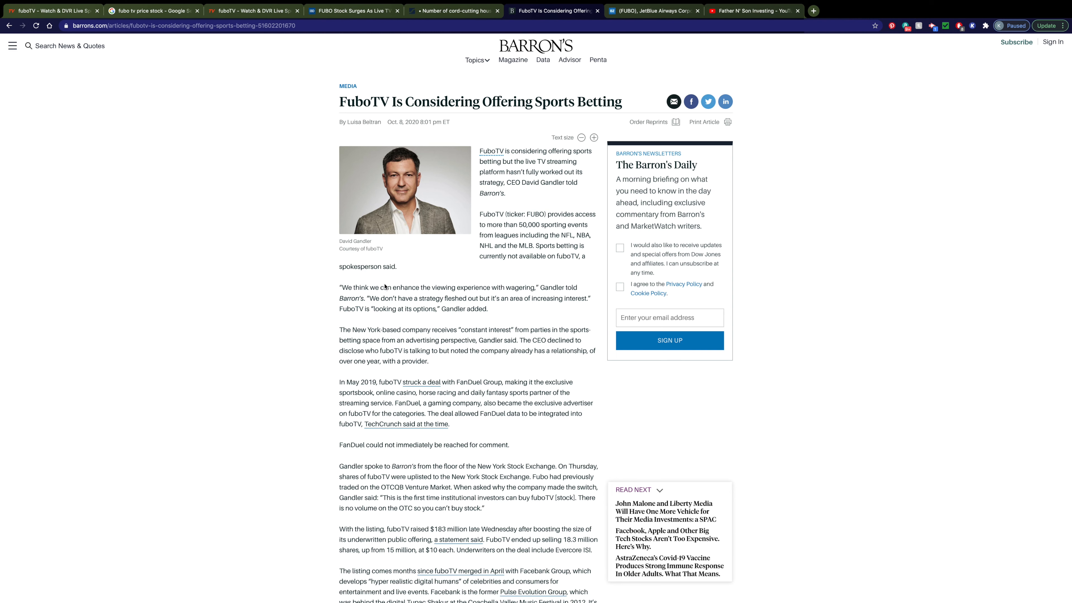
pyautogui.moveTo(225, 307)
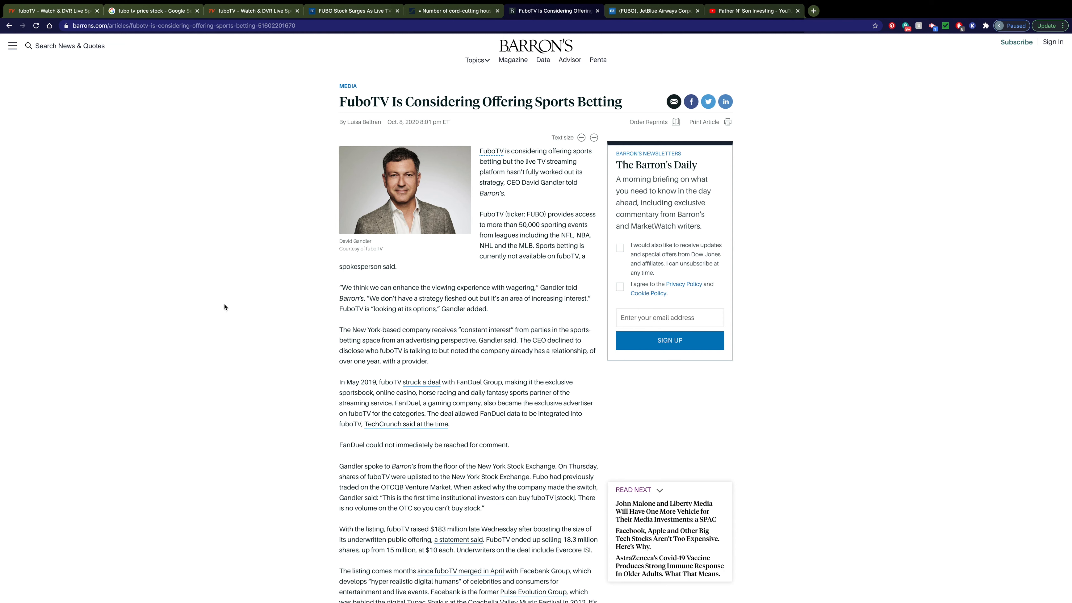
pyautogui.moveTo(494, 338)
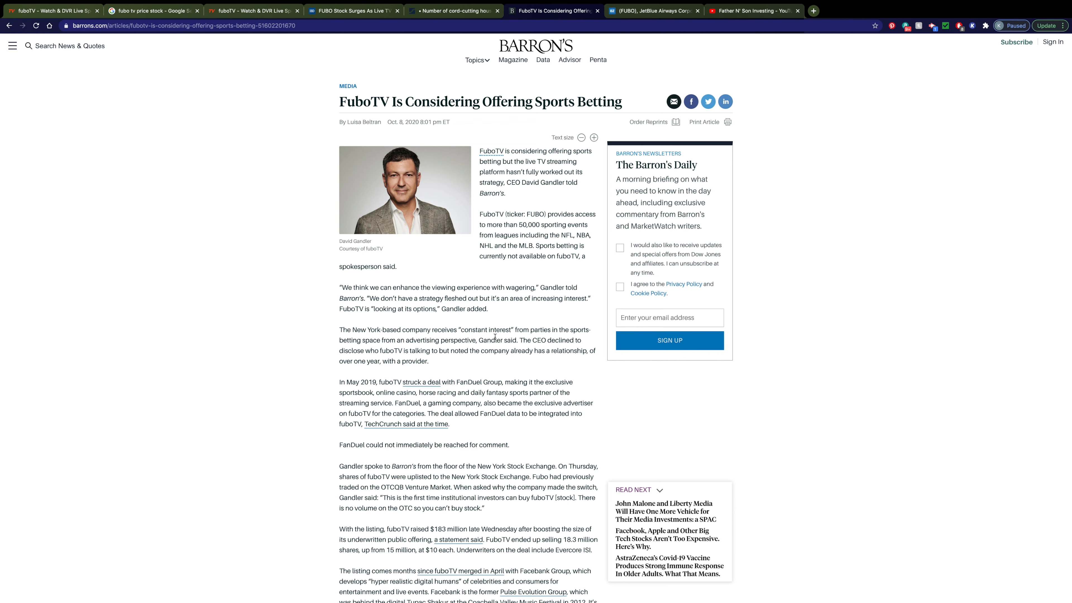
pyautogui.moveTo(498, 332)
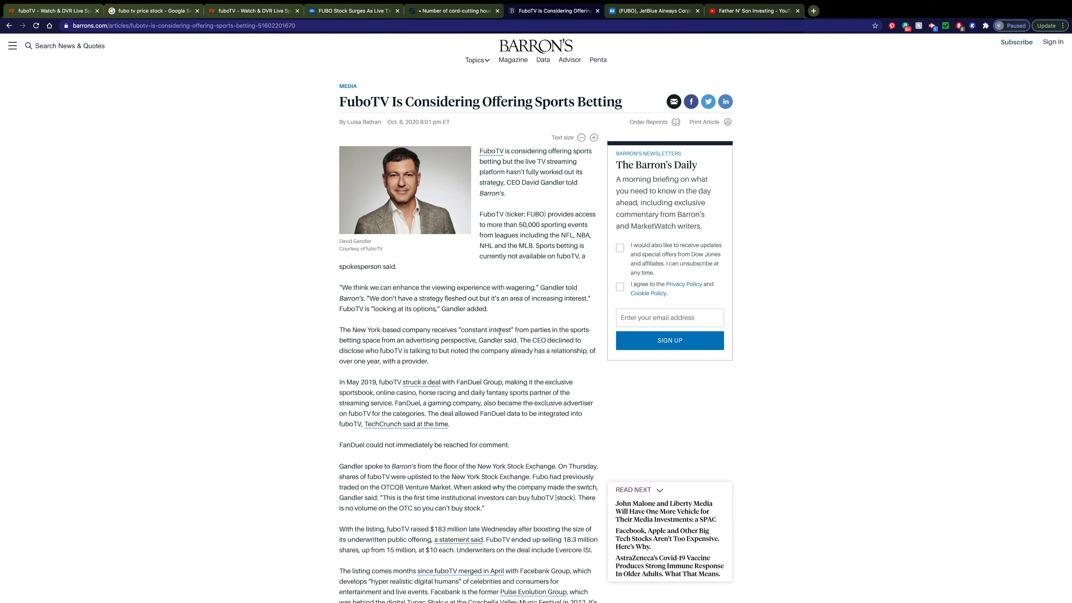
pyautogui.moveTo(193, 369)
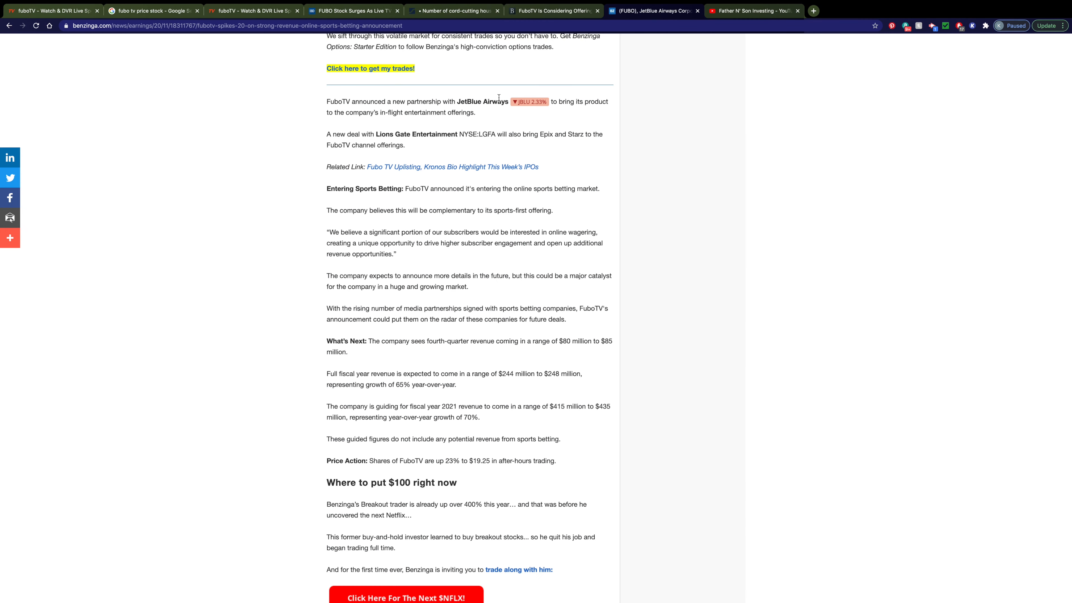
pyautogui.moveTo(372, 115)
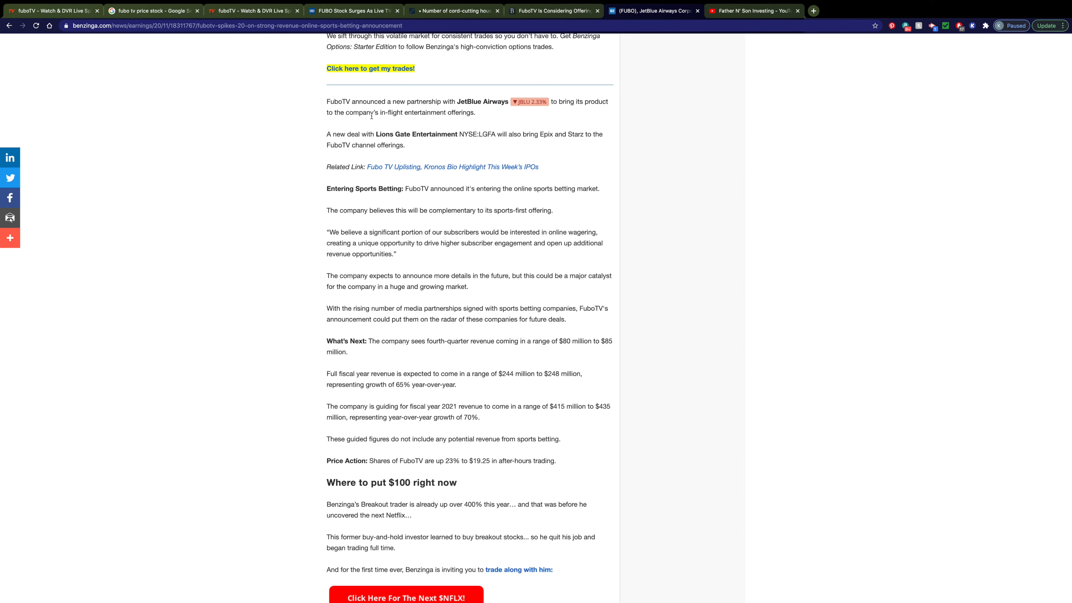
pyautogui.moveTo(662, 124)
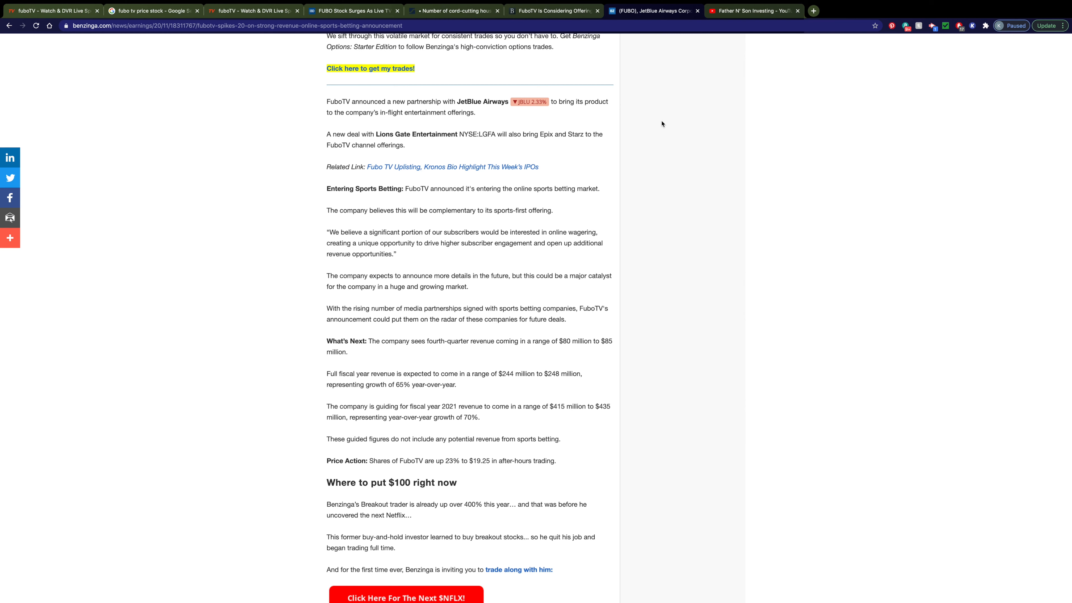
pyautogui.moveTo(207, 165)
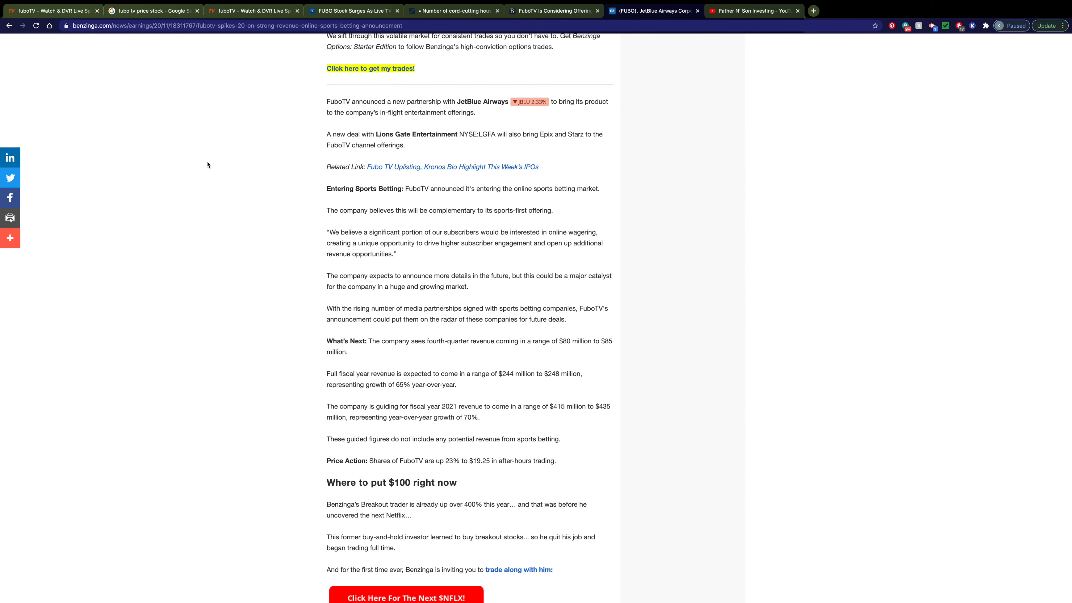